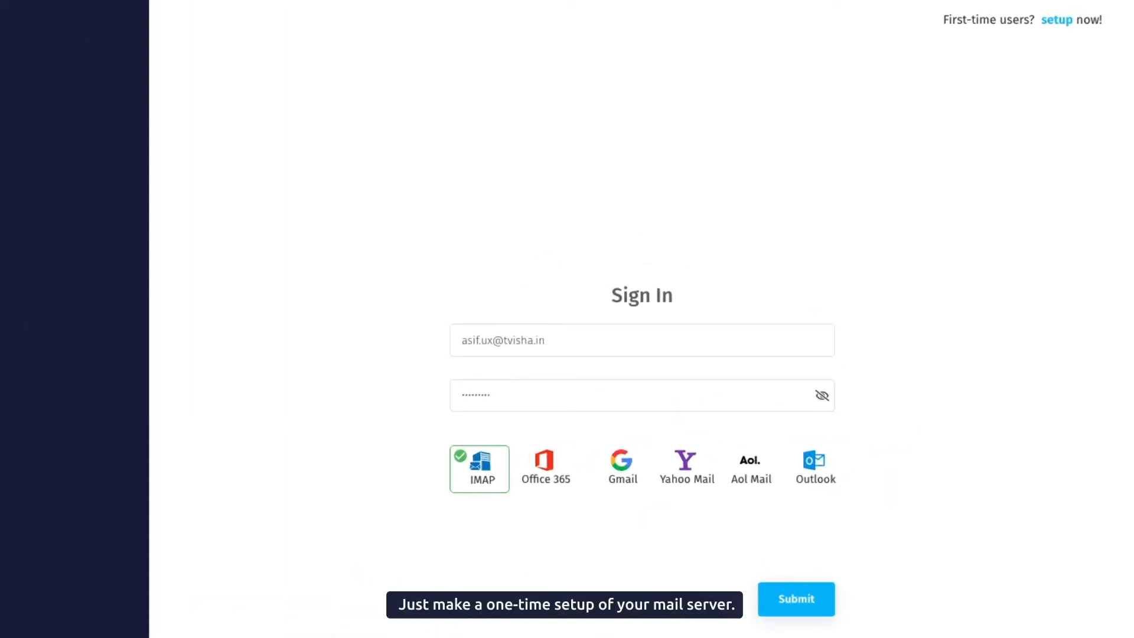
Sign in to the mail account with the IMAP mail server credentials.
click(795, 599)
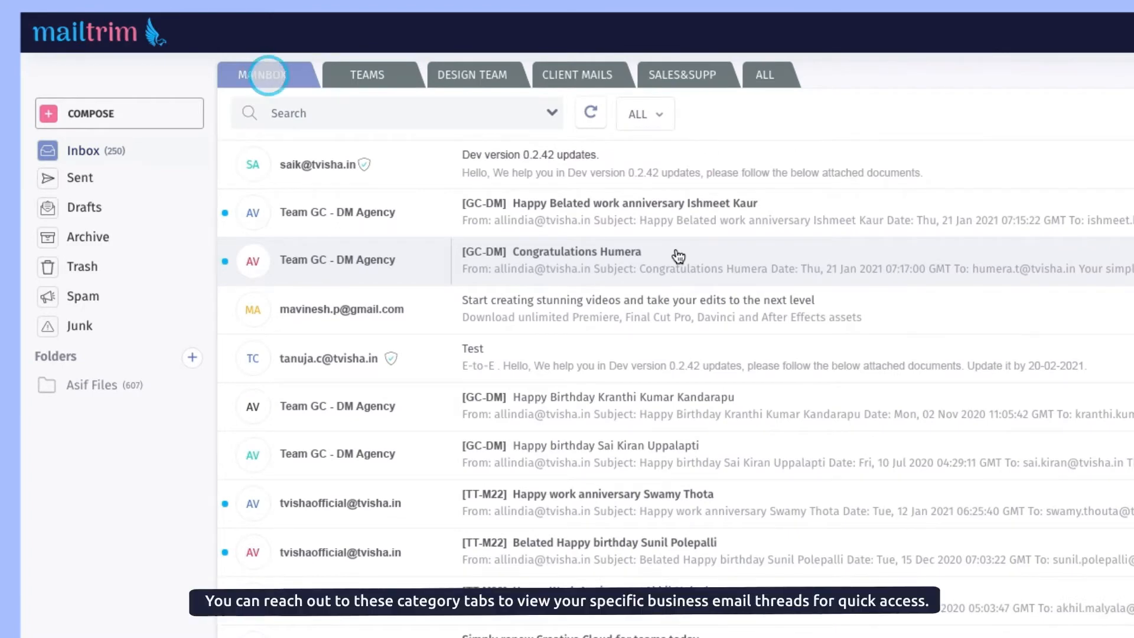
Browse the DESIGN TEAM threads, then the Sales & Support category threads.
click(472, 74)
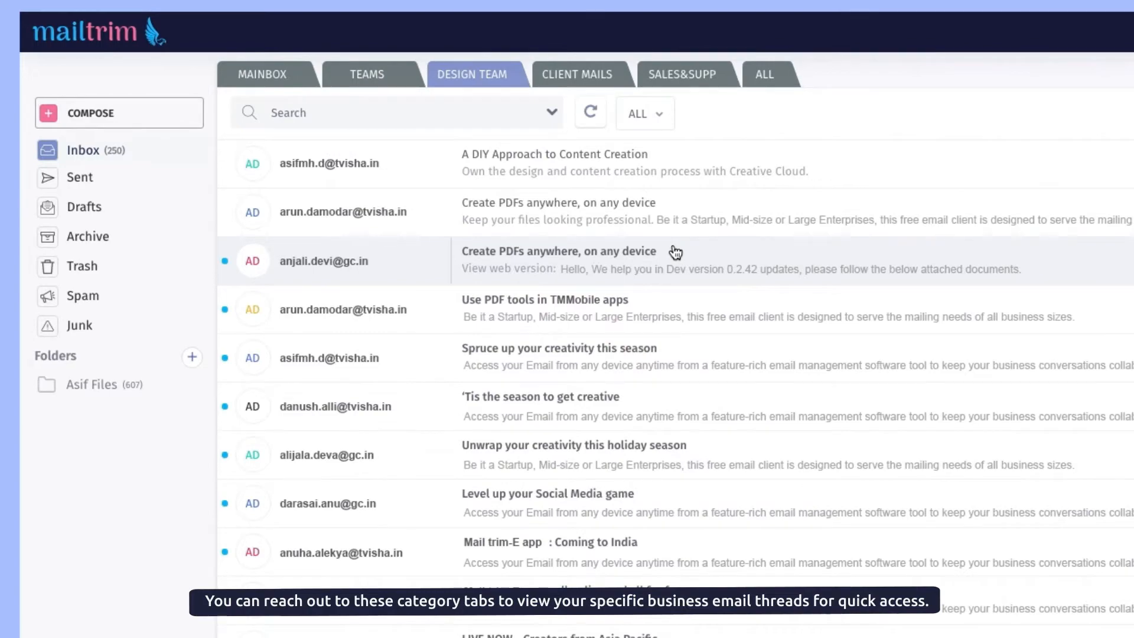
click(681, 74)
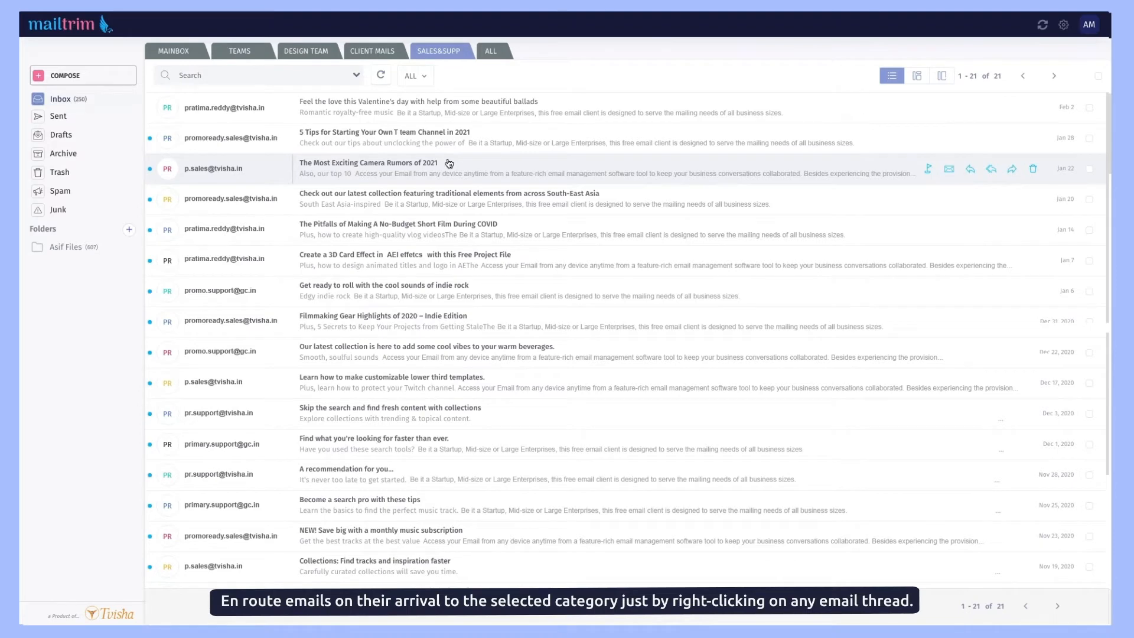
Categorise 'The Most Exciting Camera Rumors of 2021' email under DESIGN TEAM.
right_click(369, 169)
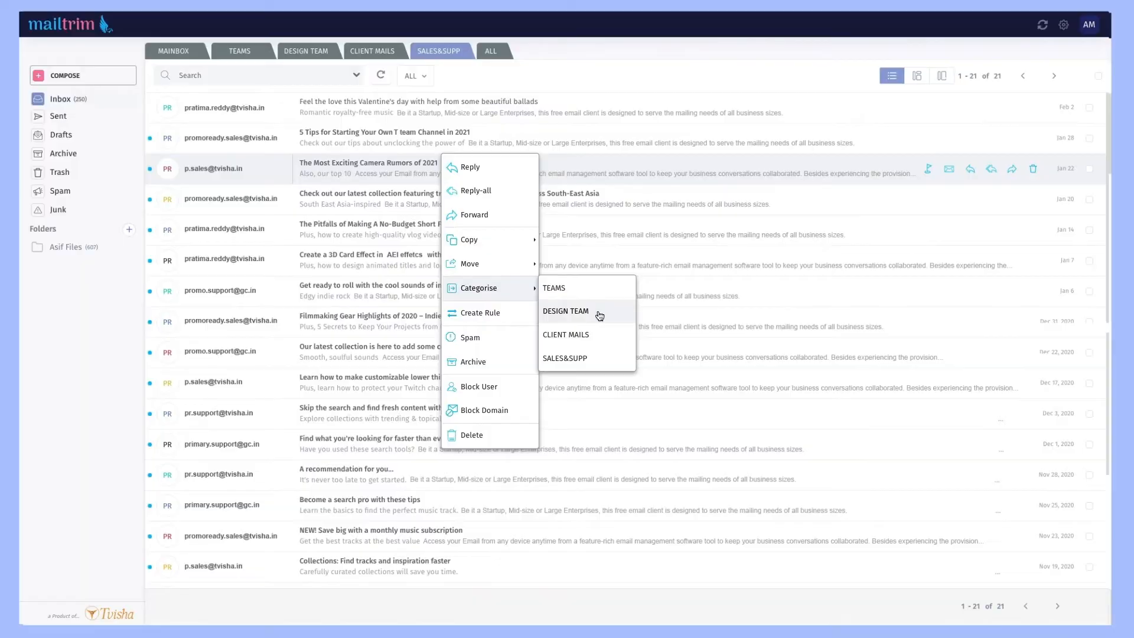
click(565, 310)
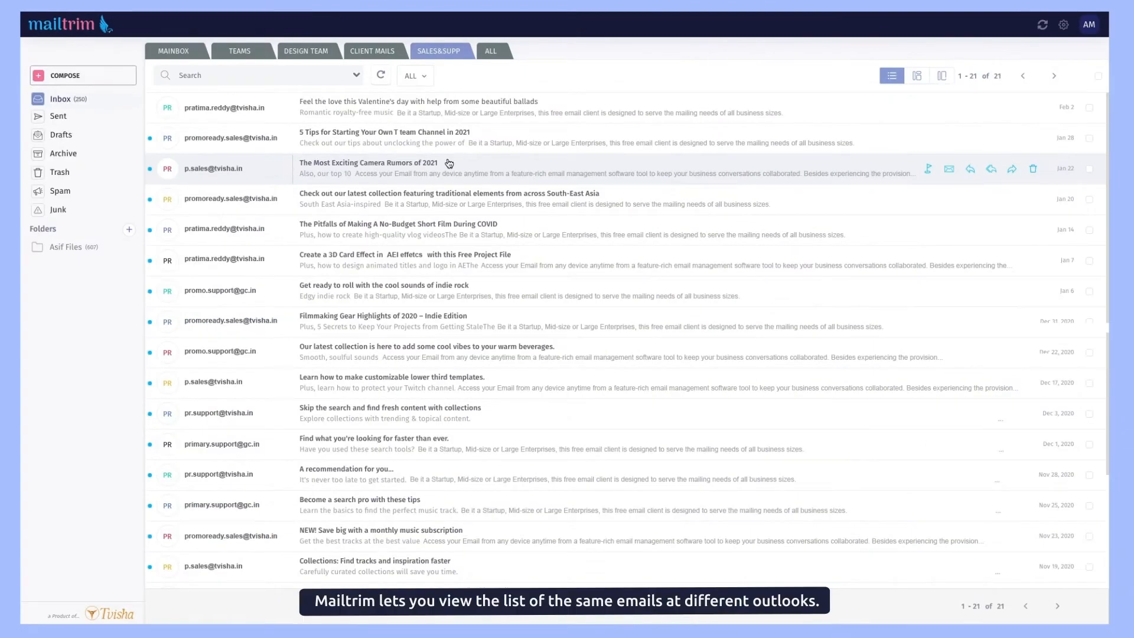
Show the email list in two alternative layouts via the layout toggles.
click(917, 76)
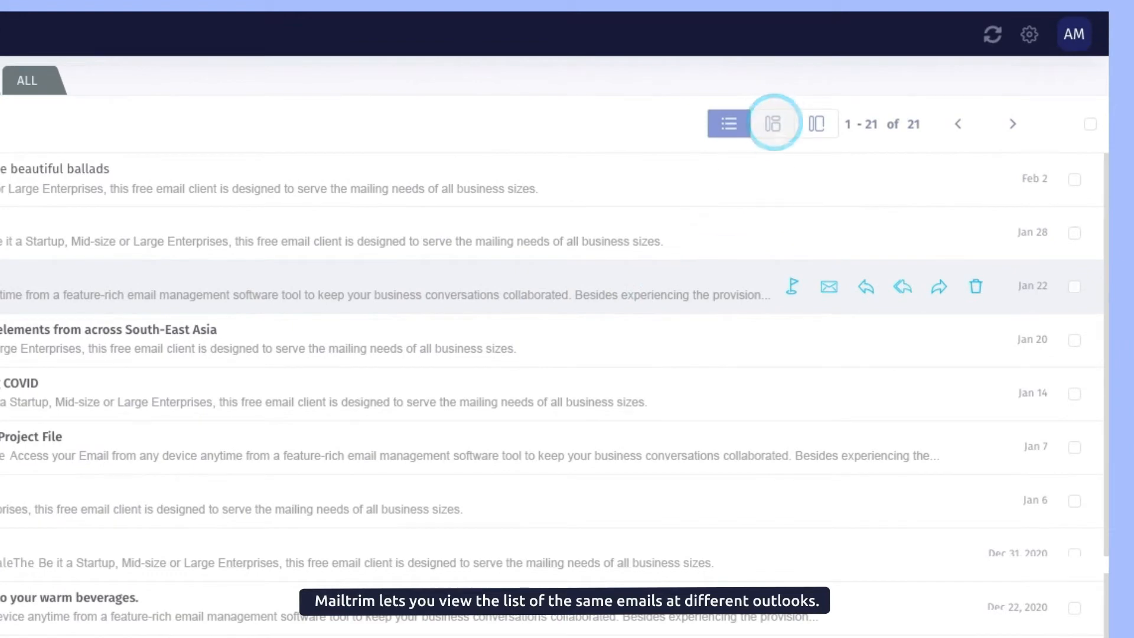
click(772, 124)
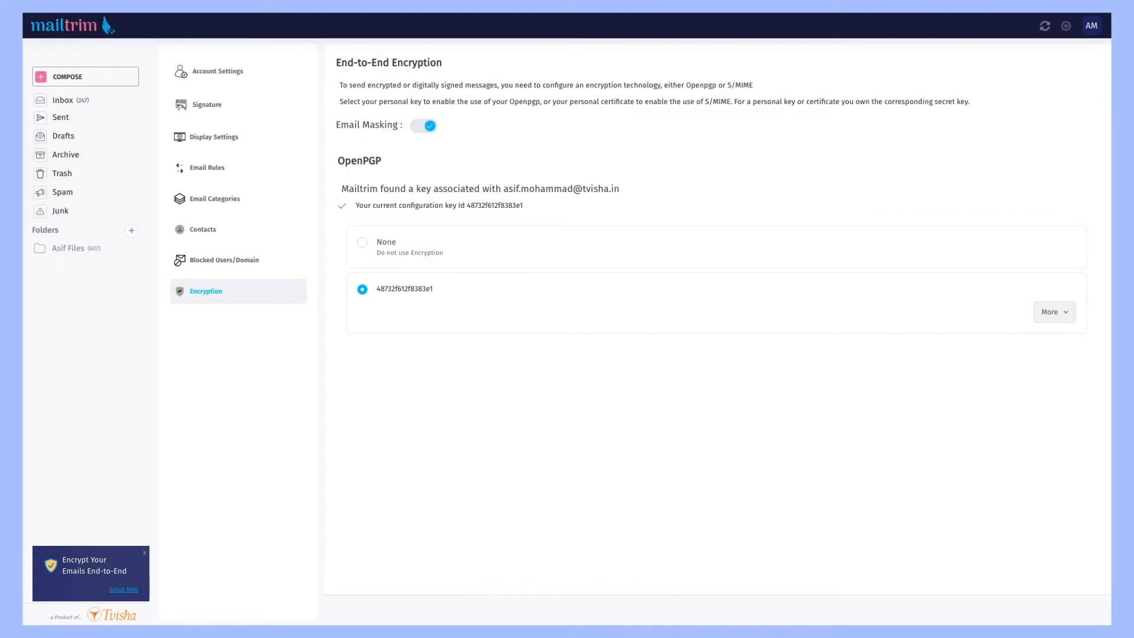
Compose a new email with End-To-End Encryption enabled for the message.
click(69, 76)
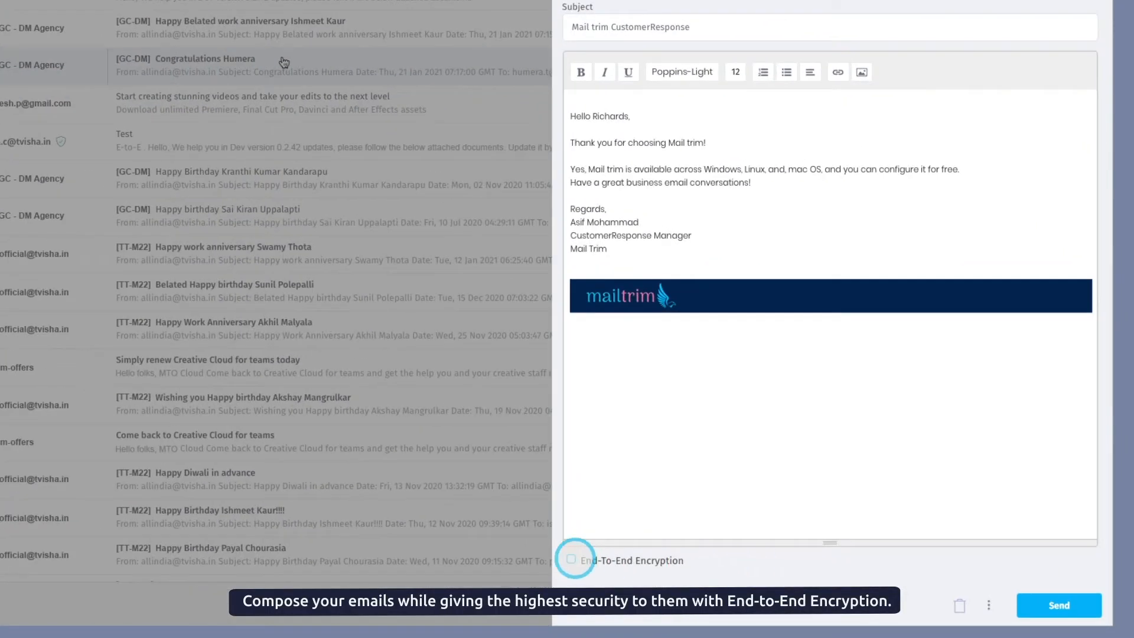
click(570, 560)
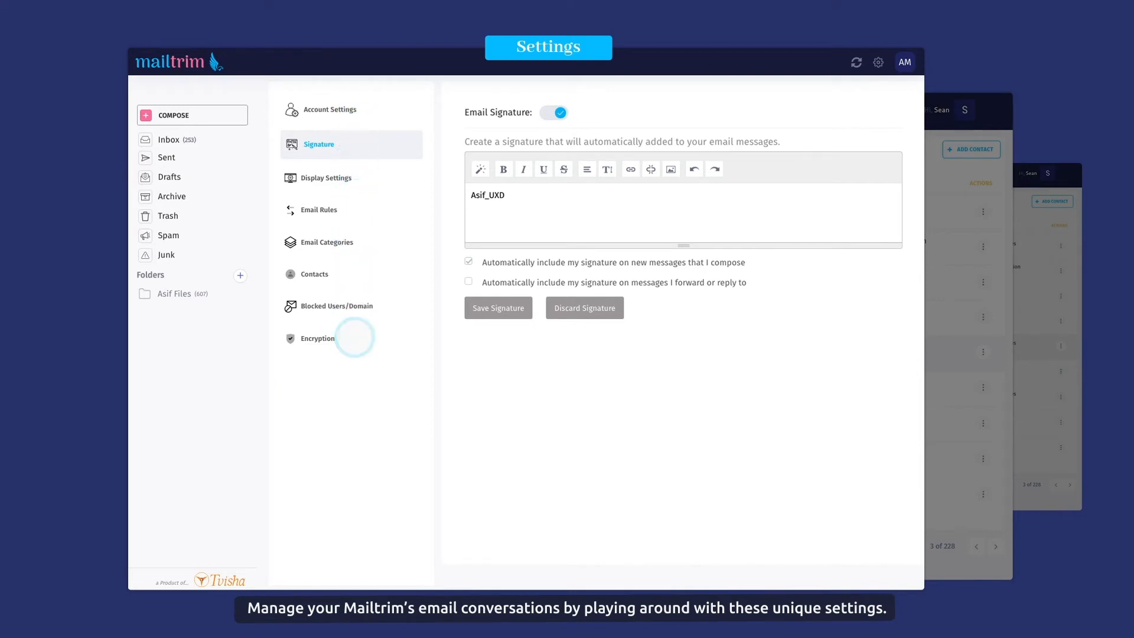
View the saved Contacts list, then move to the Email Rules settings.
click(314, 273)
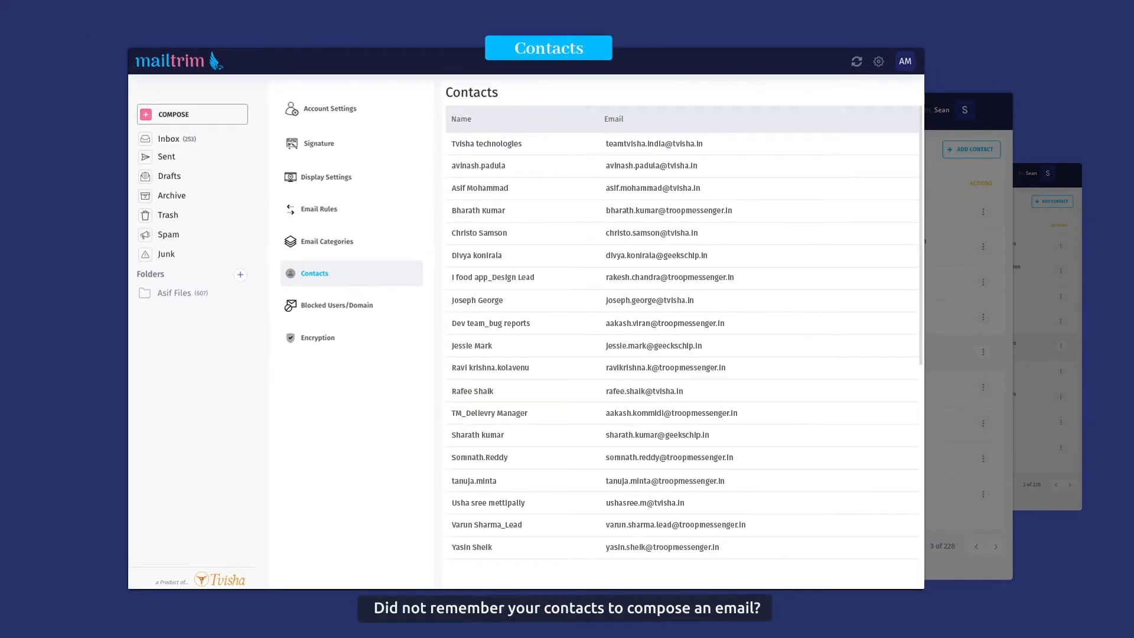
click(314, 273)
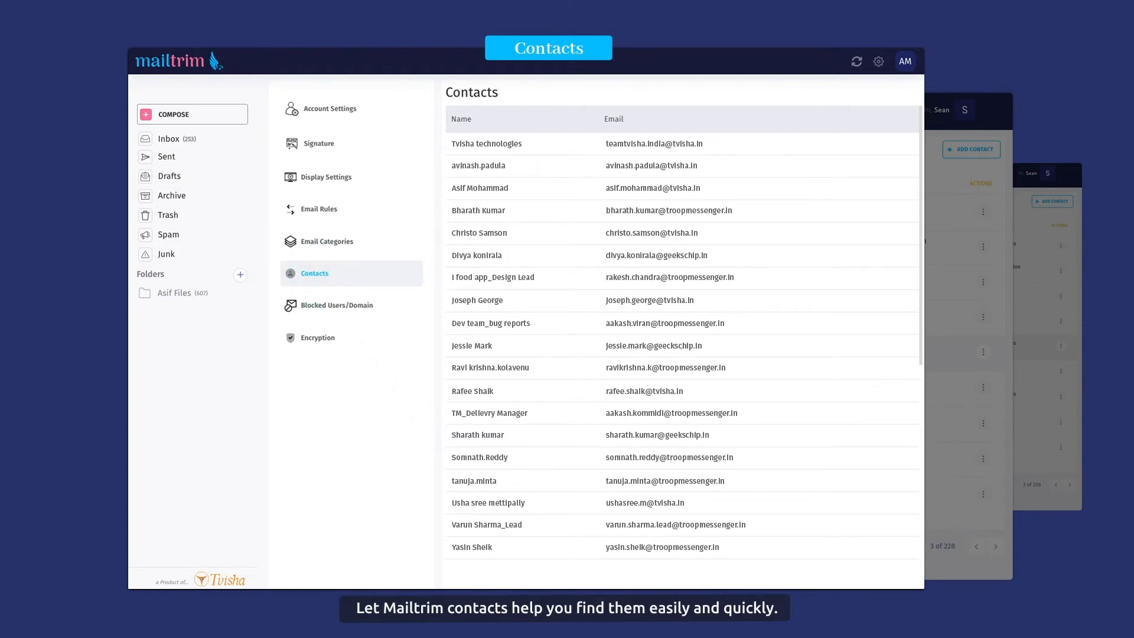
click(169, 138)
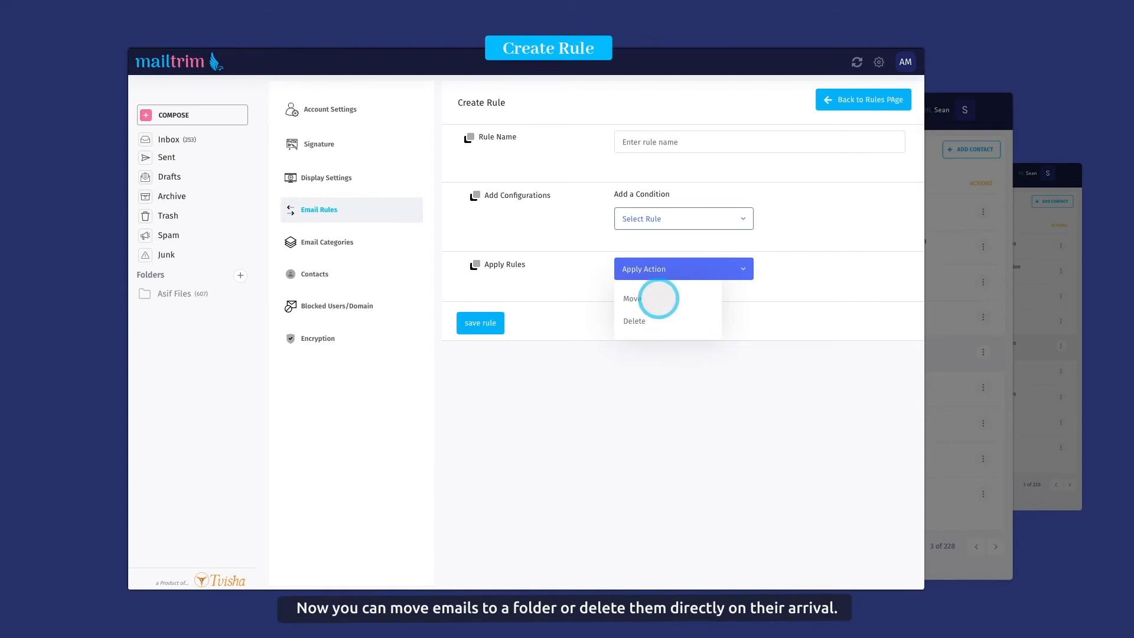
mouse_move(656, 320)
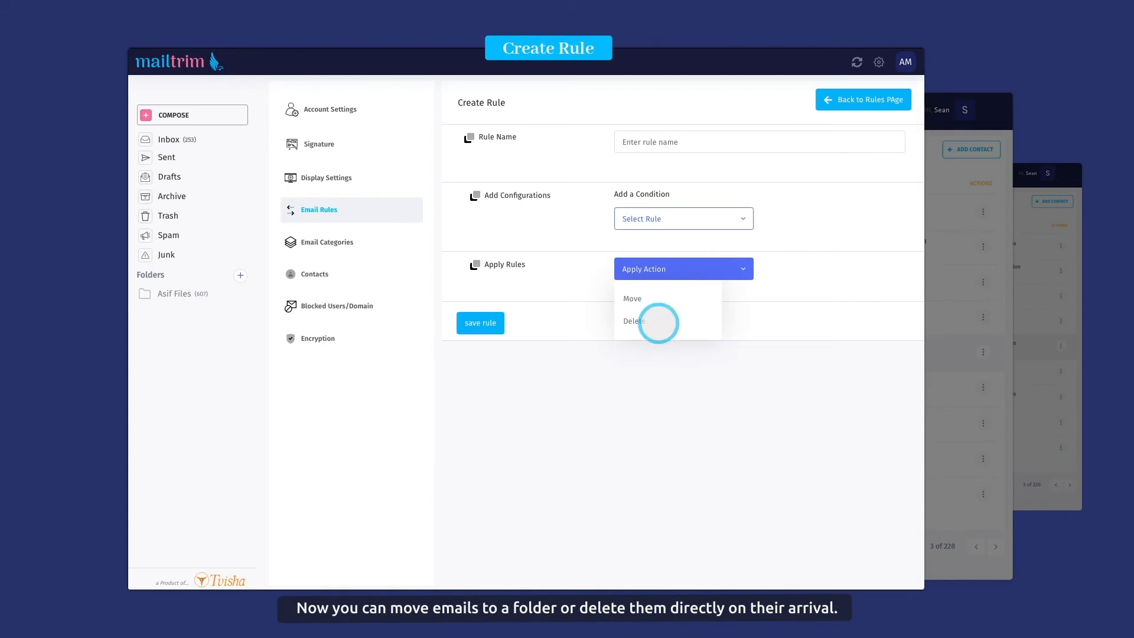
Set the new rule's Apply Action to Delete for matching incoming emails.
click(326, 177)
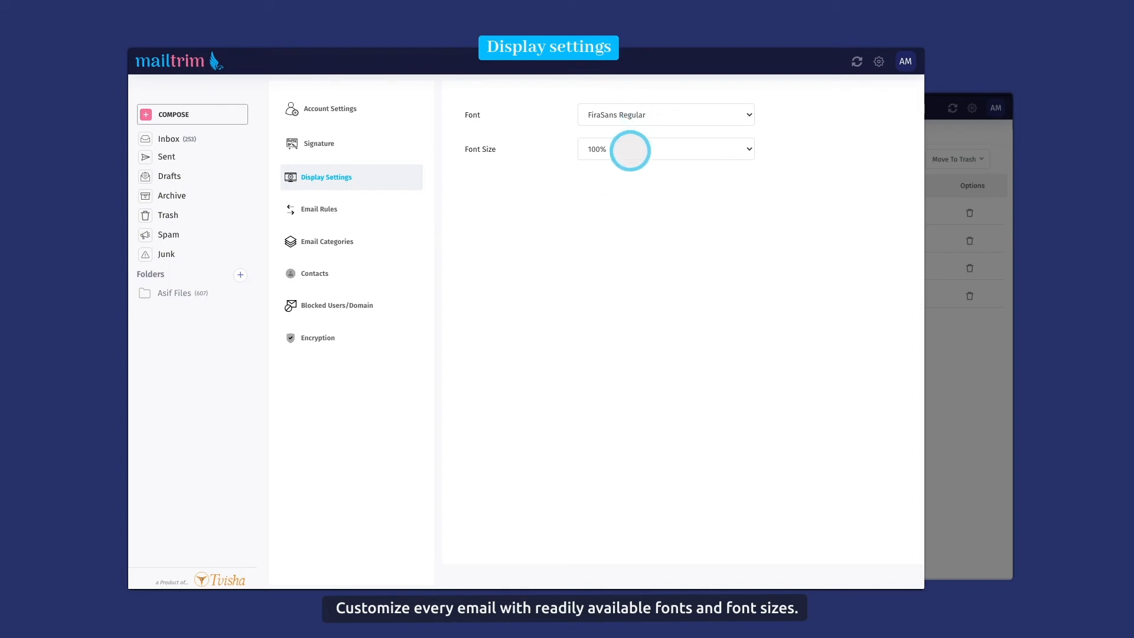
Show the Font Size choices in Display Settings, font FiraSans Regular at 100%.
click(336, 305)
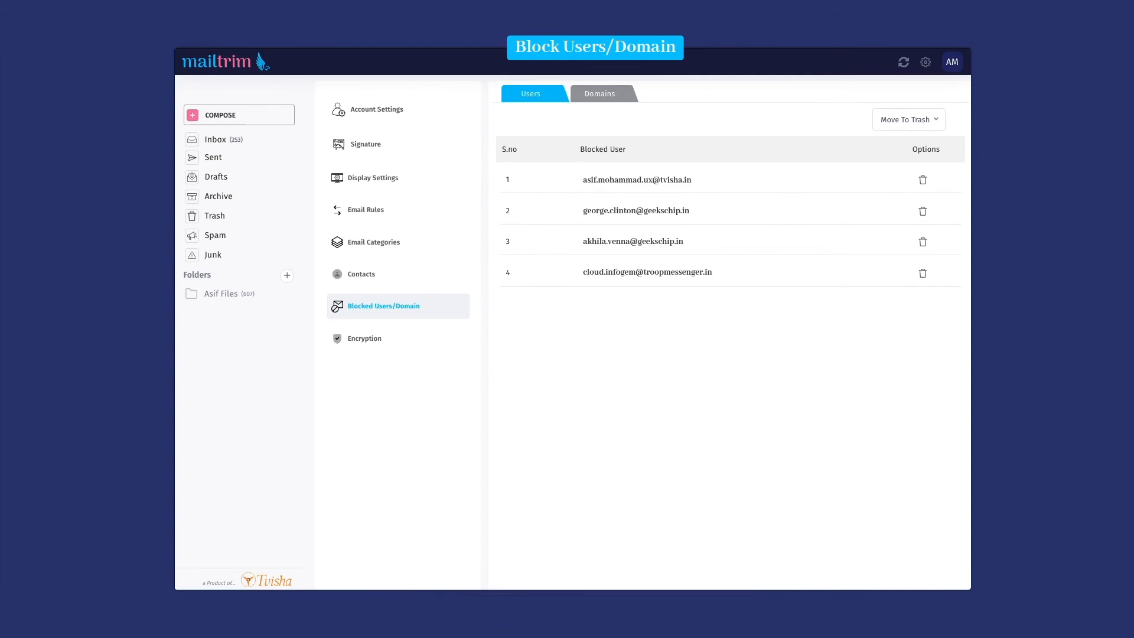
Switch Blocked Users/Domain to the Domains tab listing four blocked domains.
click(604, 93)
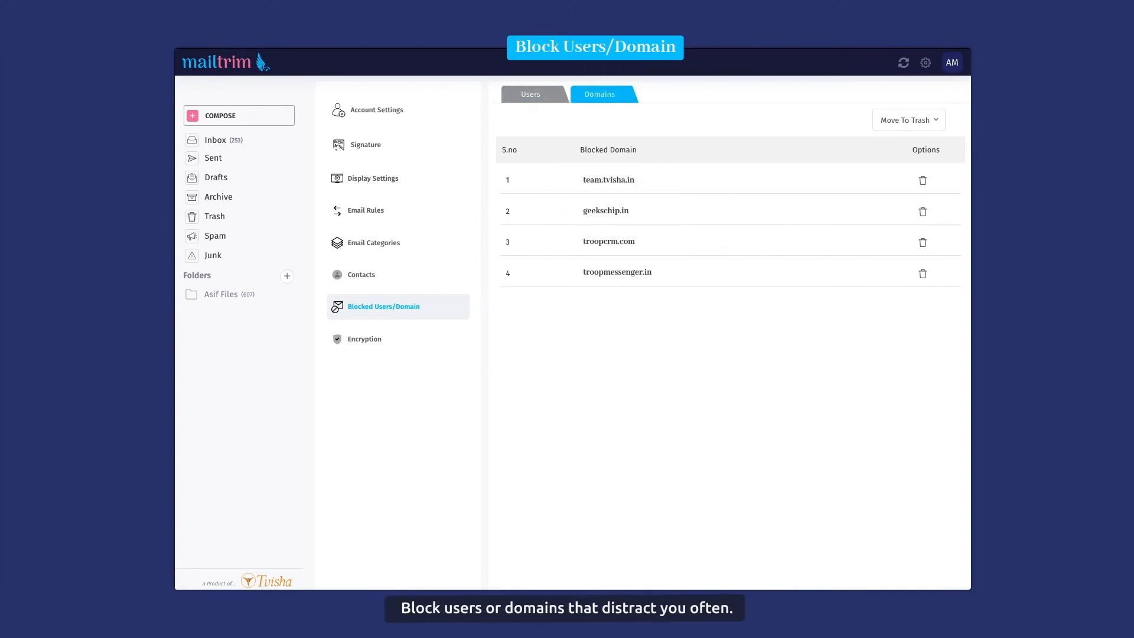